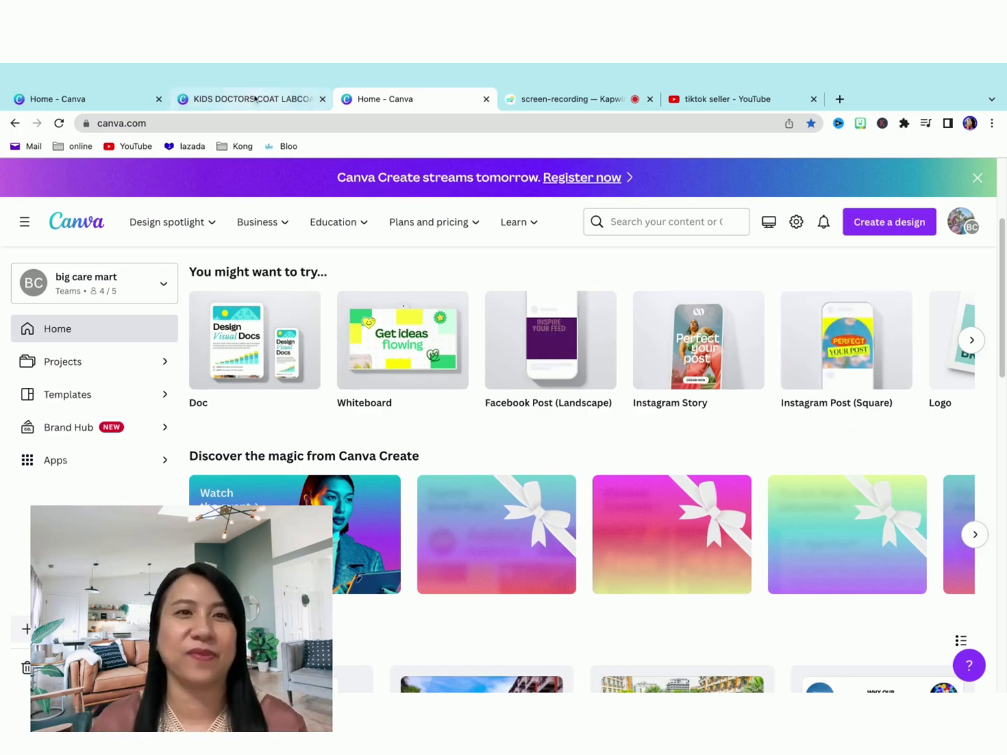
- Switch to the KIDS DOCTORS COAT LABCOAT design and bring up the Brand Hub assets
click(251, 98)
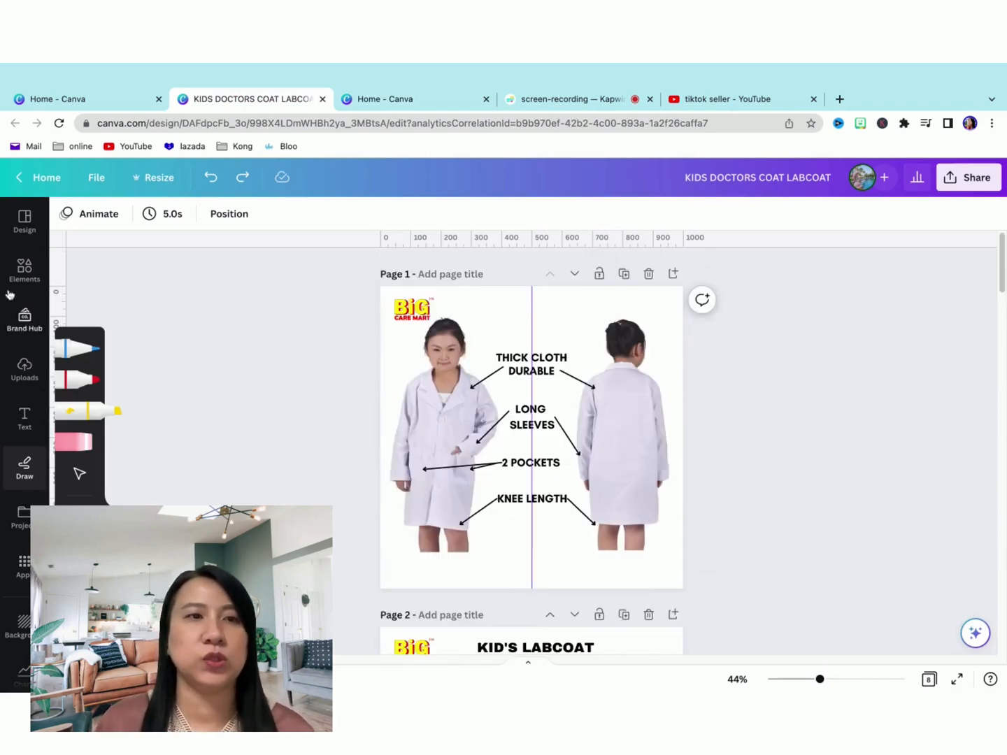
click(24, 319)
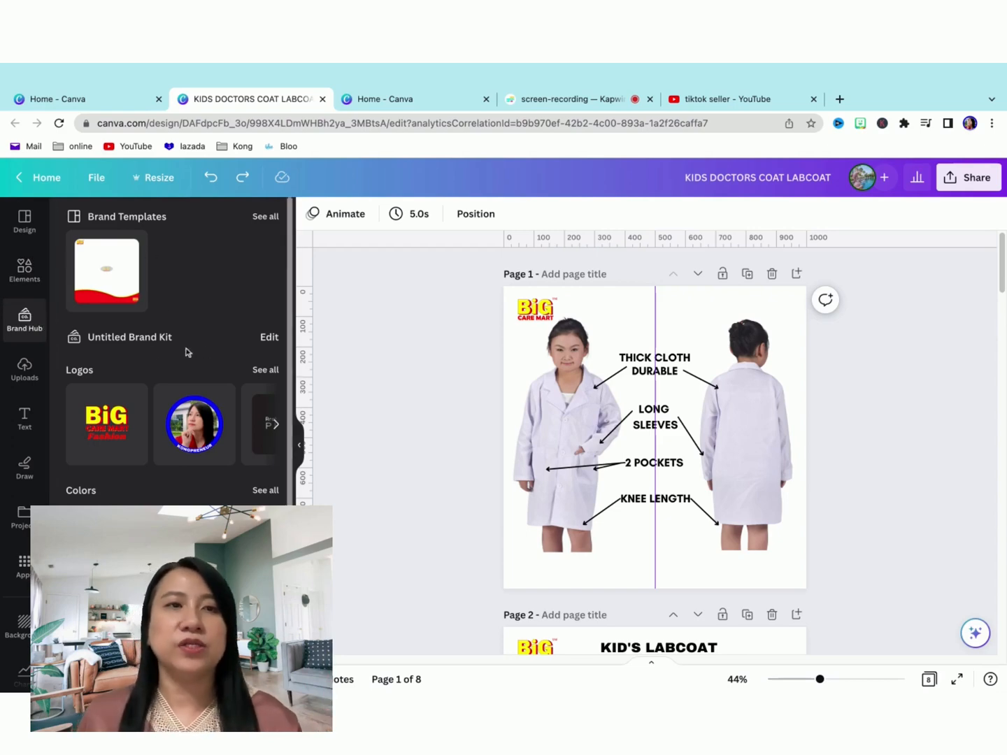
mouse_move(188, 304)
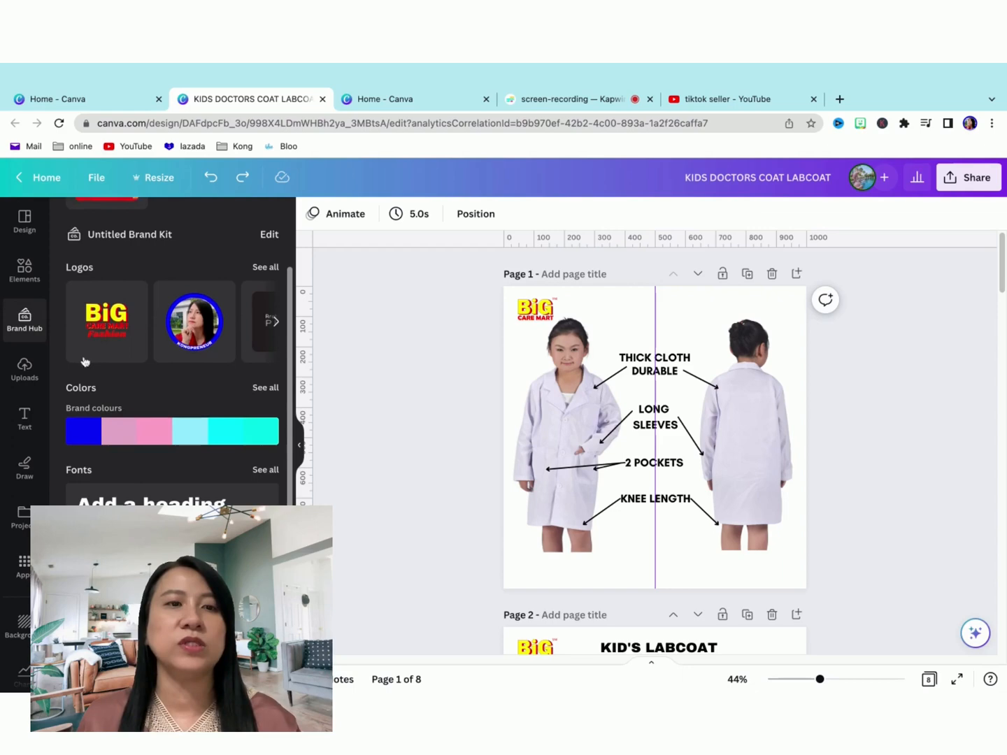
- Scroll to the end of the design and add a blank ninth page
scroll(down, 3)
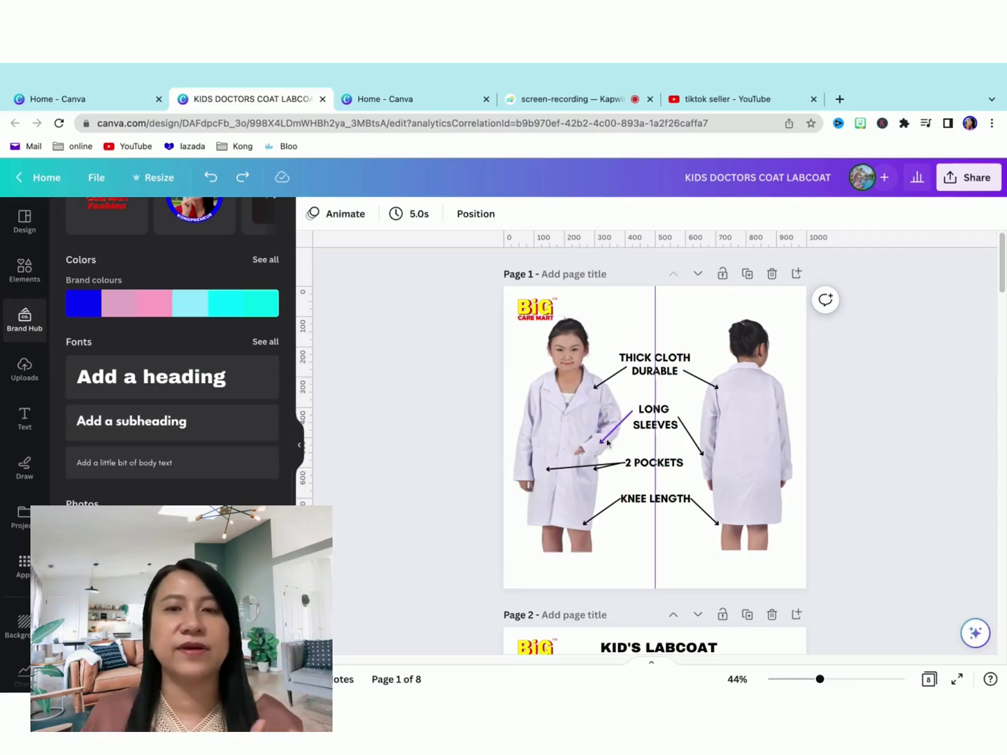
scroll(down, 3)
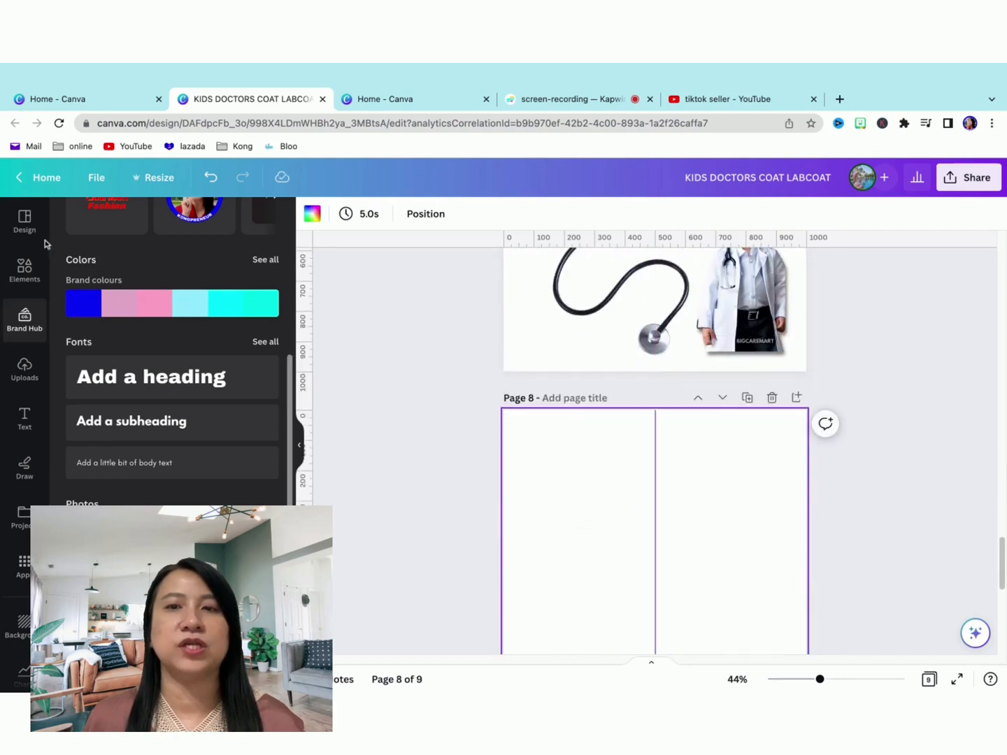
- Search Photos for 'kids', place the jumping-kids photo on page 8 and enter Edit photo
text(kids)
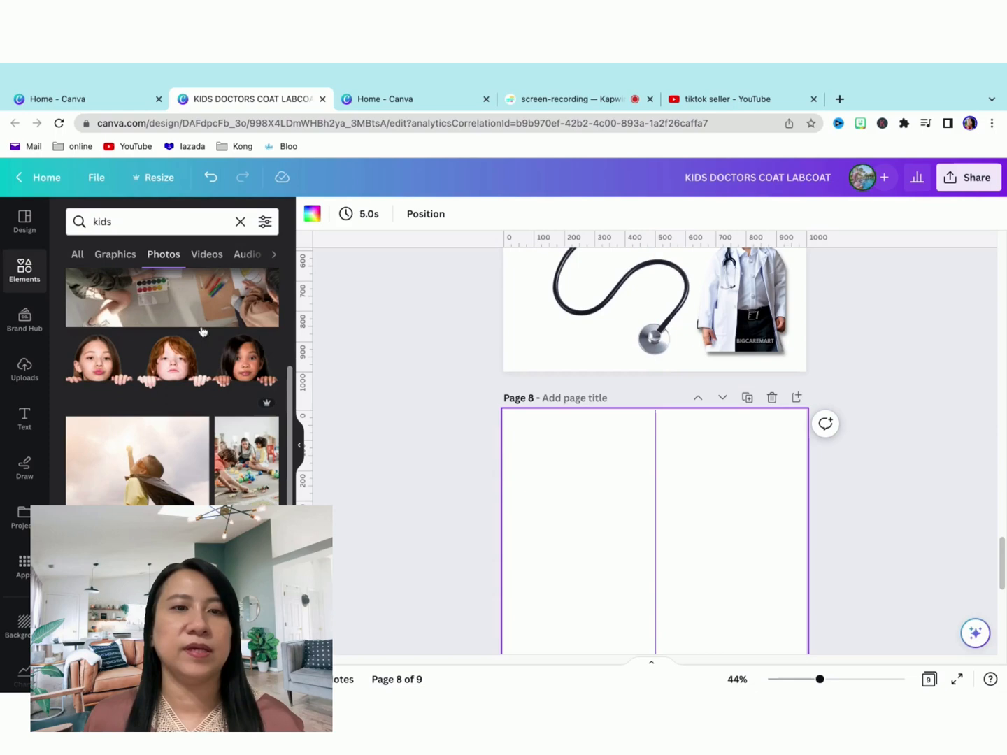
scroll(down, 3)
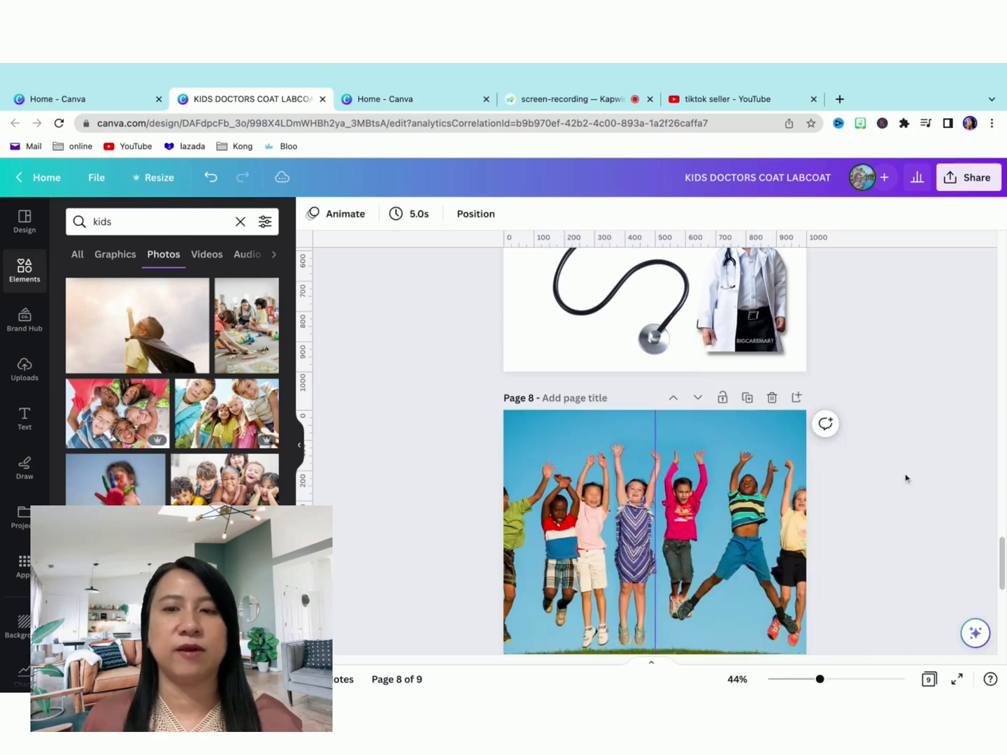
click(655, 532)
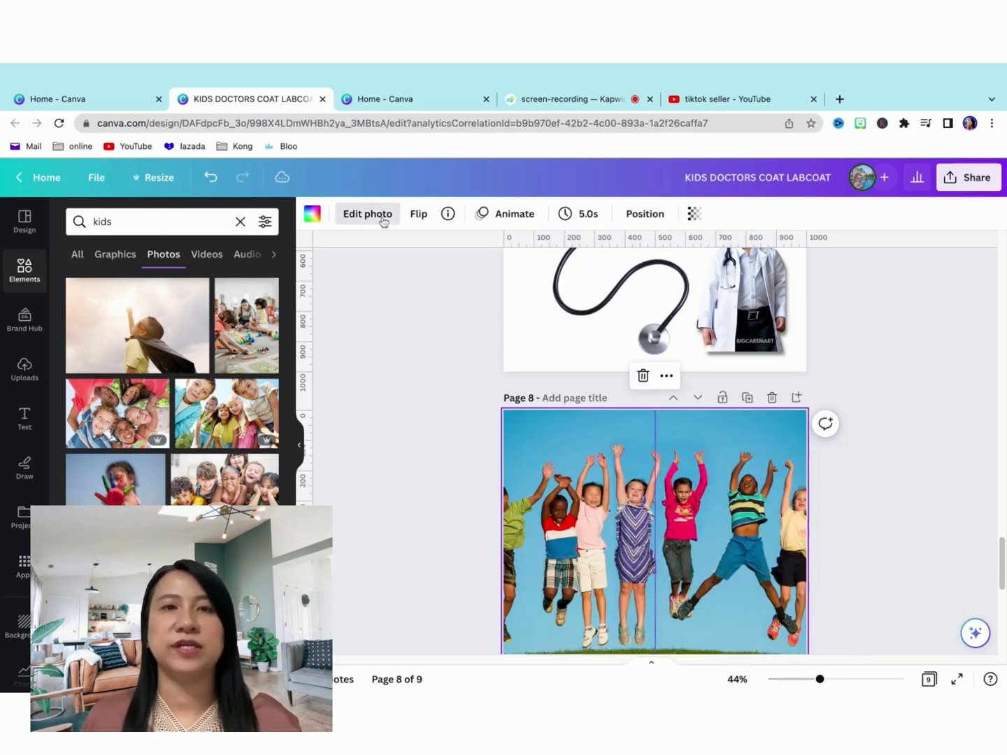
click(366, 212)
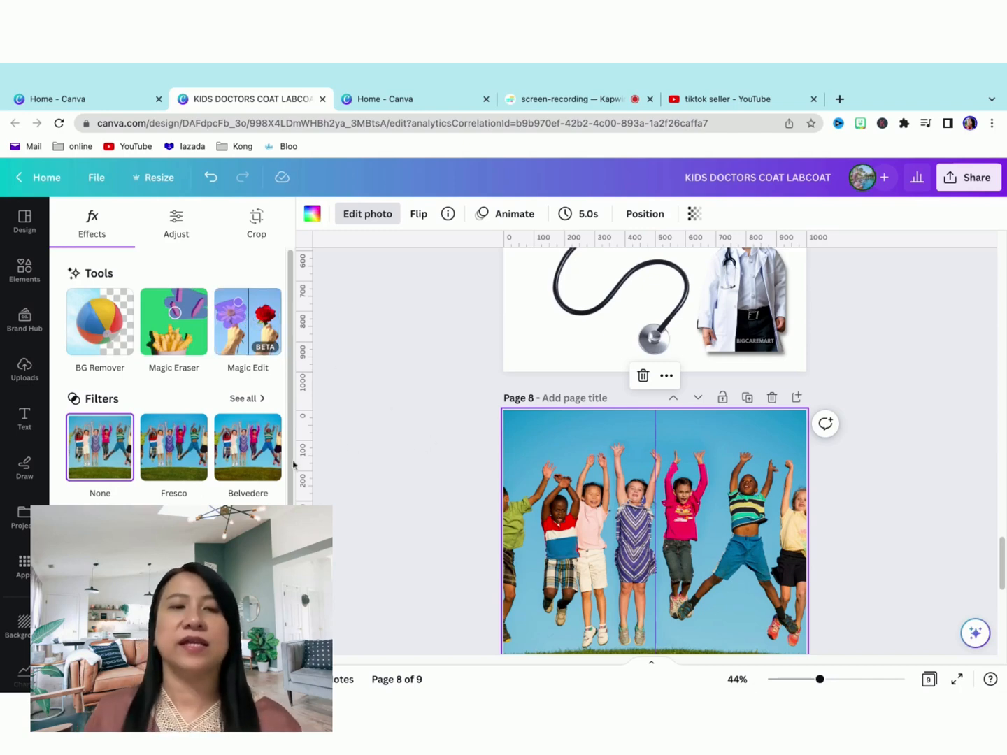
scroll(down, 3)
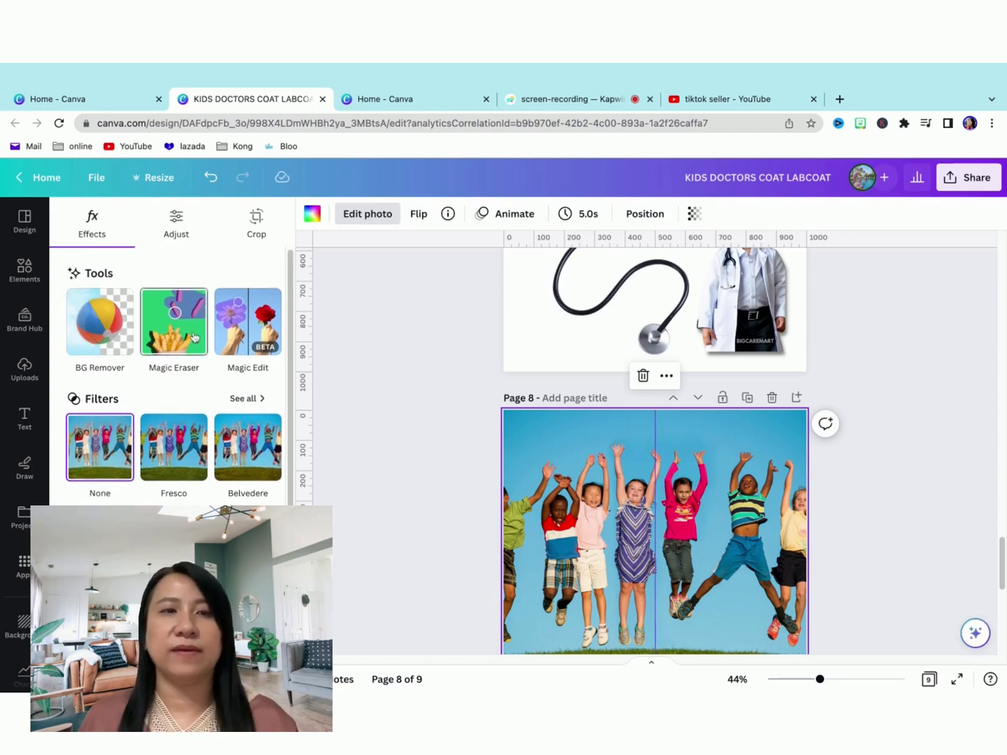
- Magic Eraser the orange-shirted boy on the right, clean up leftover traces, and return to effects
click(173, 321)
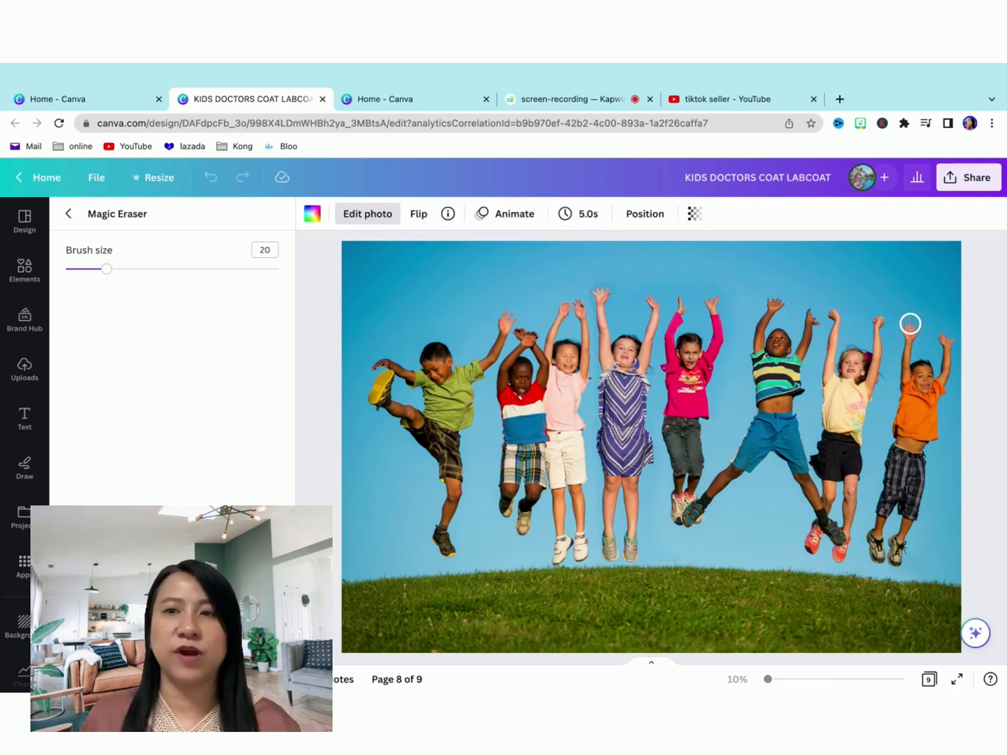
drag(909, 323, 884, 478)
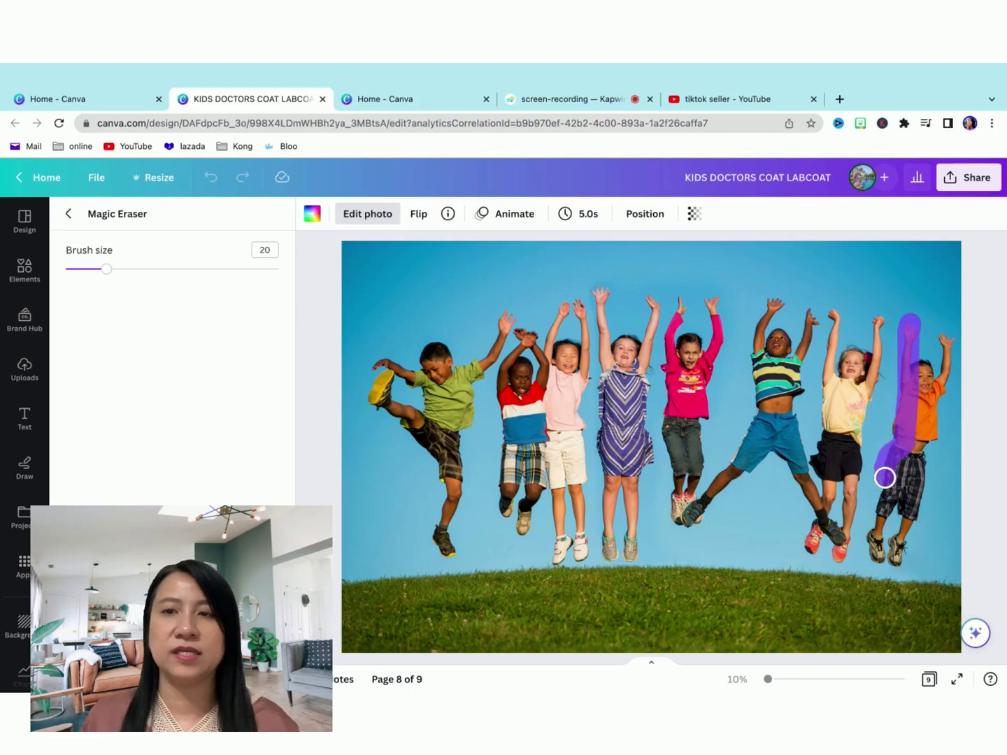
drag(884, 478, 901, 552)
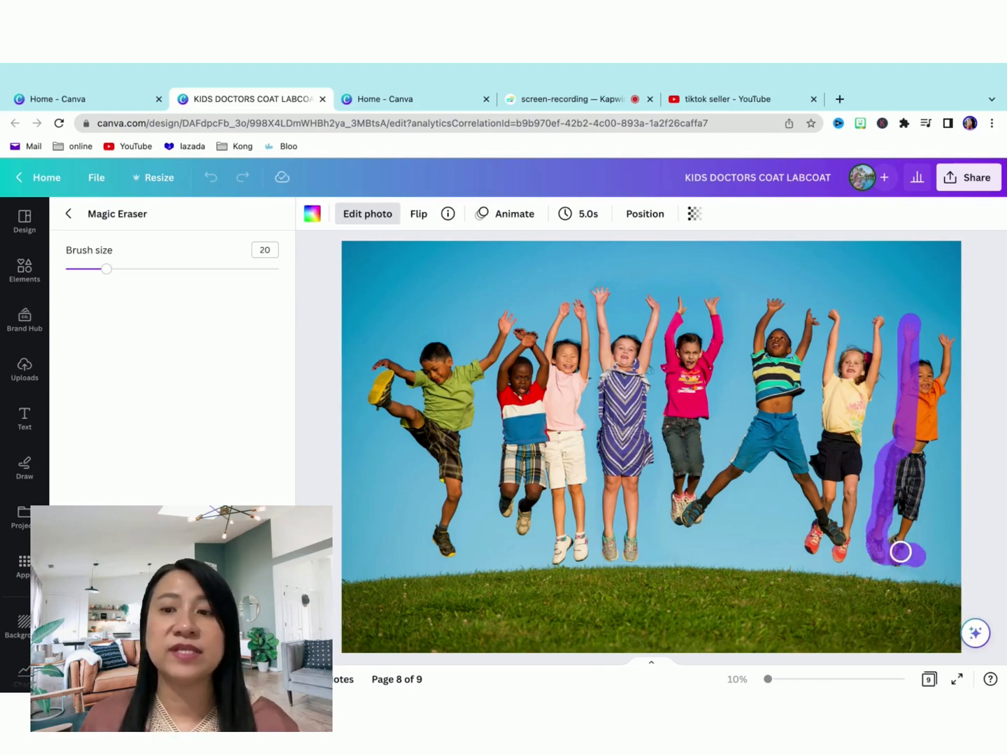
drag(900, 553, 917, 446)
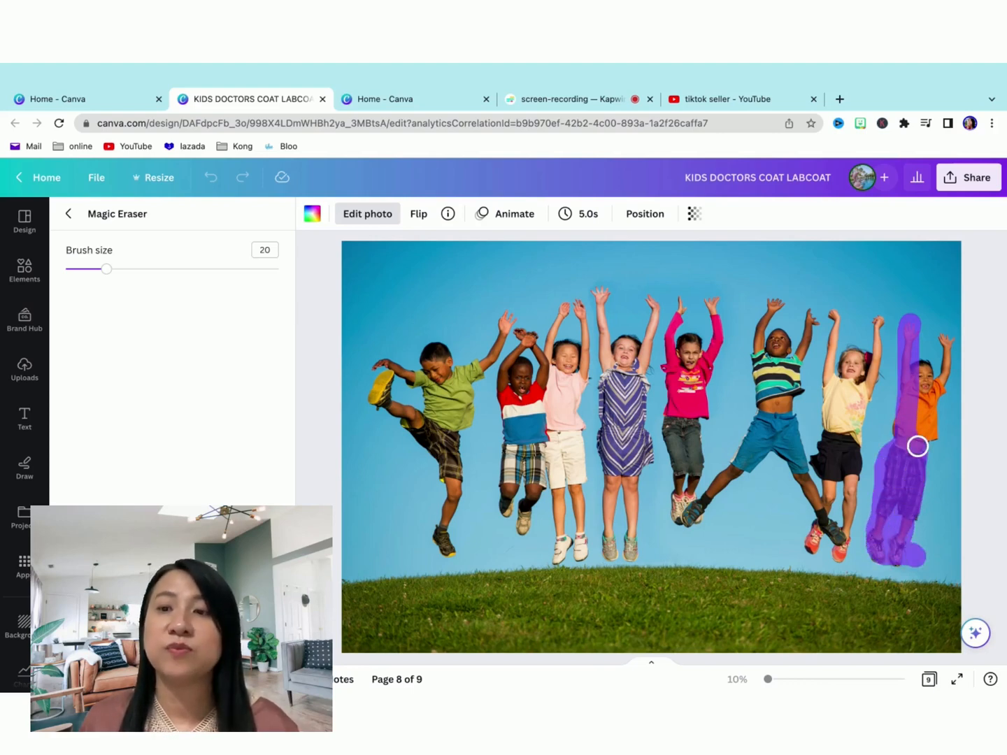
drag(917, 447, 923, 431)
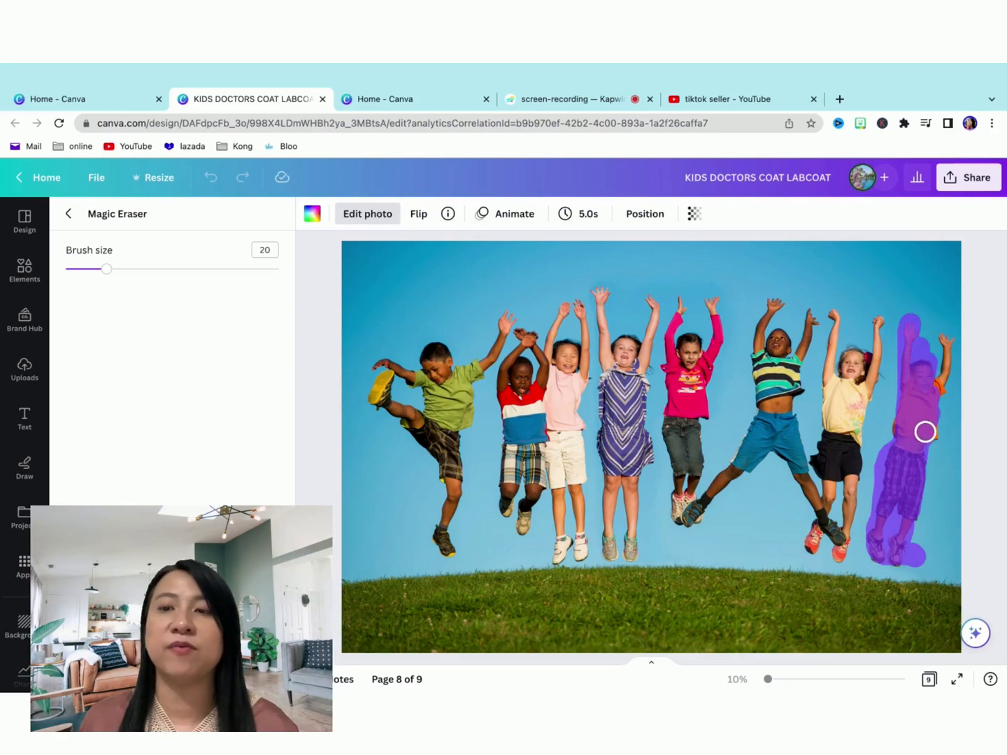
drag(925, 430, 942, 339)
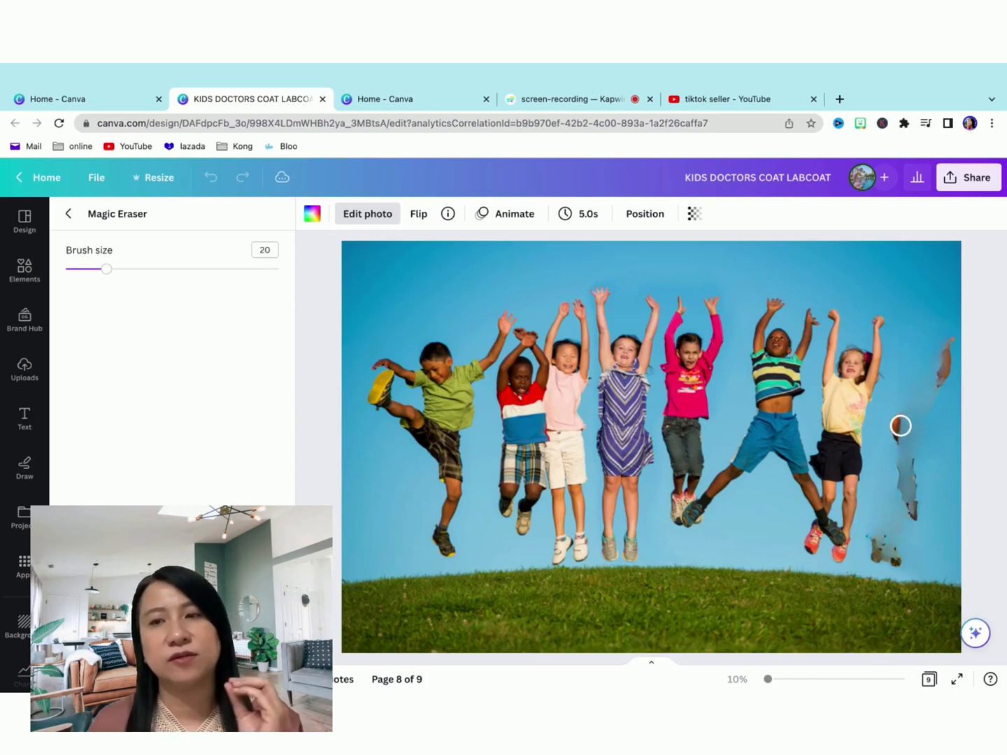
drag(900, 425, 873, 547)
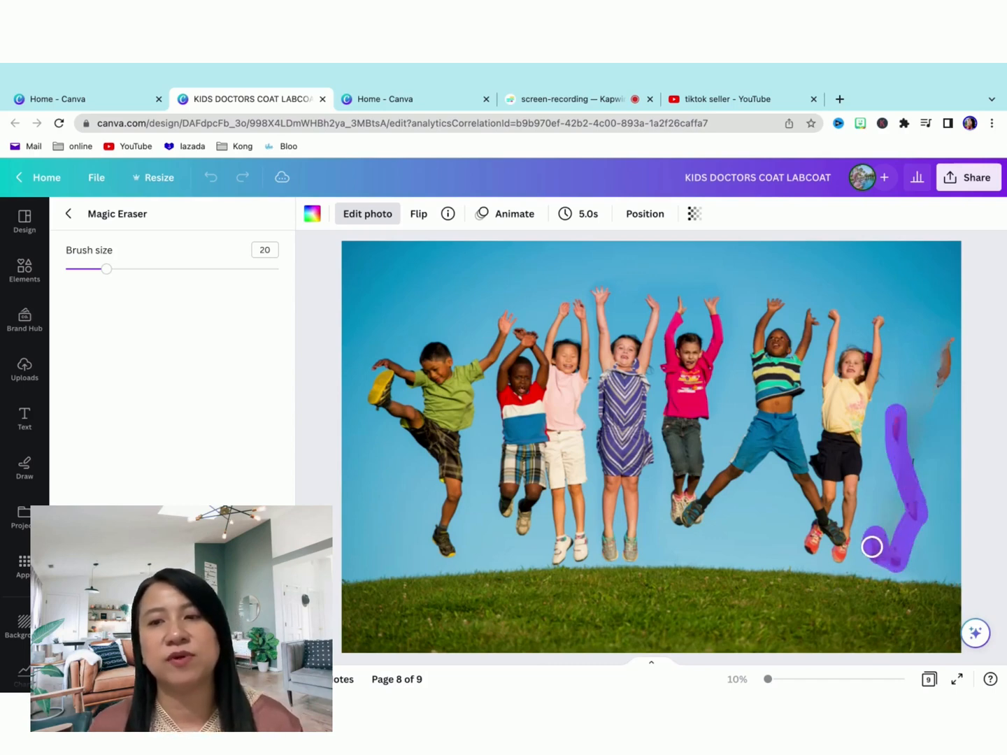
drag(873, 548, 946, 384)
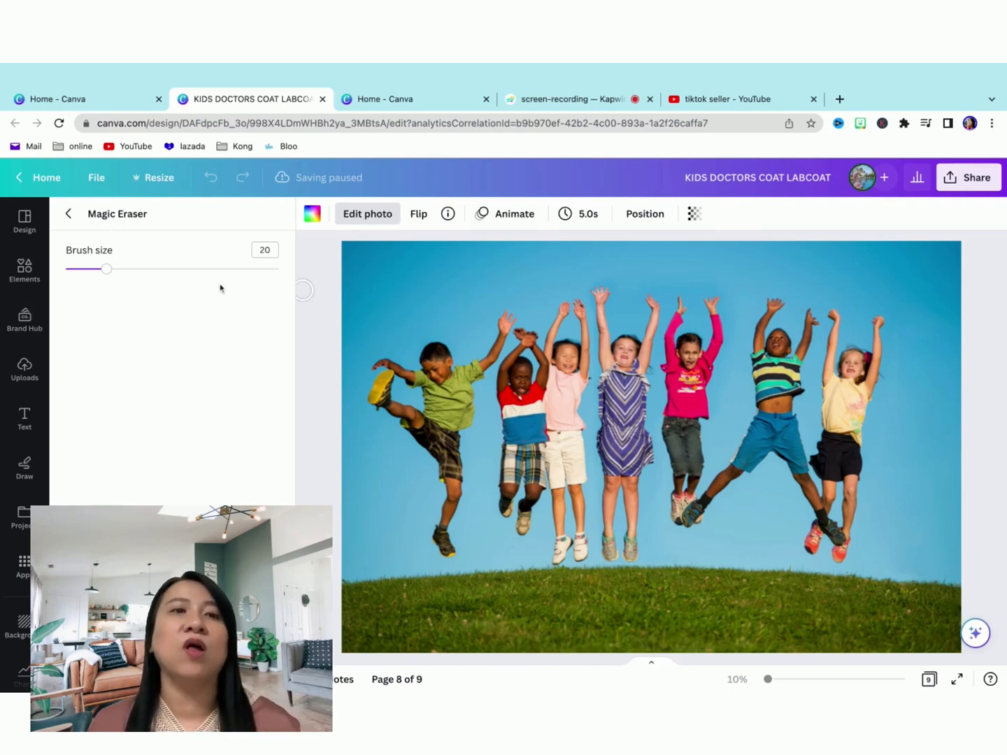
click(69, 214)
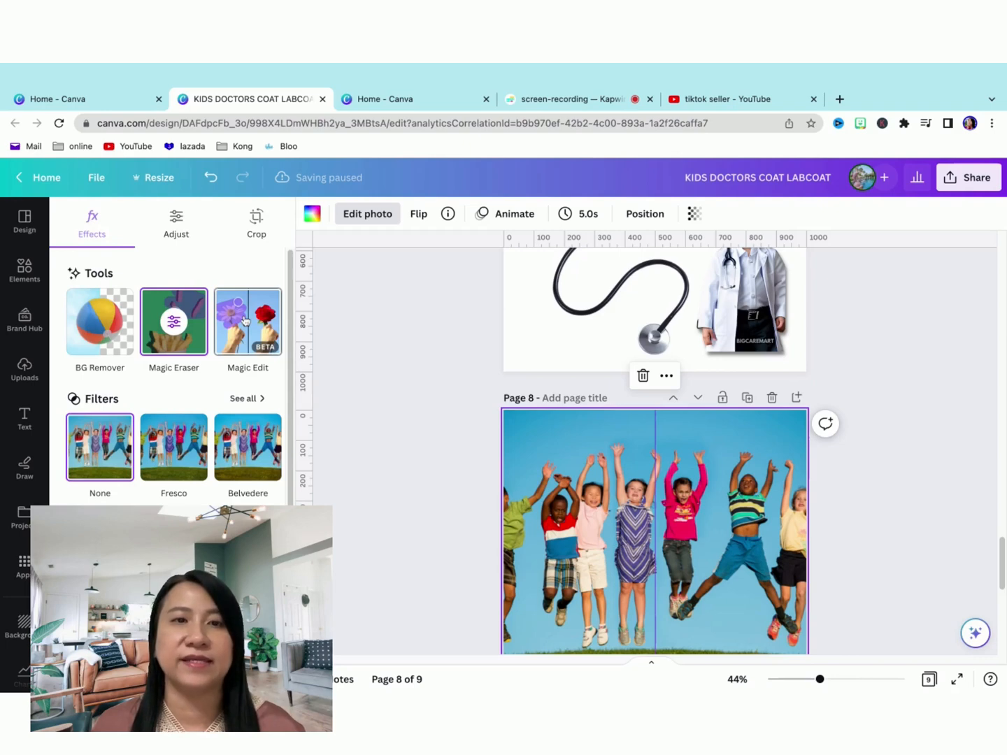
- Switch to Magic Edit, discarding the erasure, brush over the rightmost boy and continue
click(246, 322)
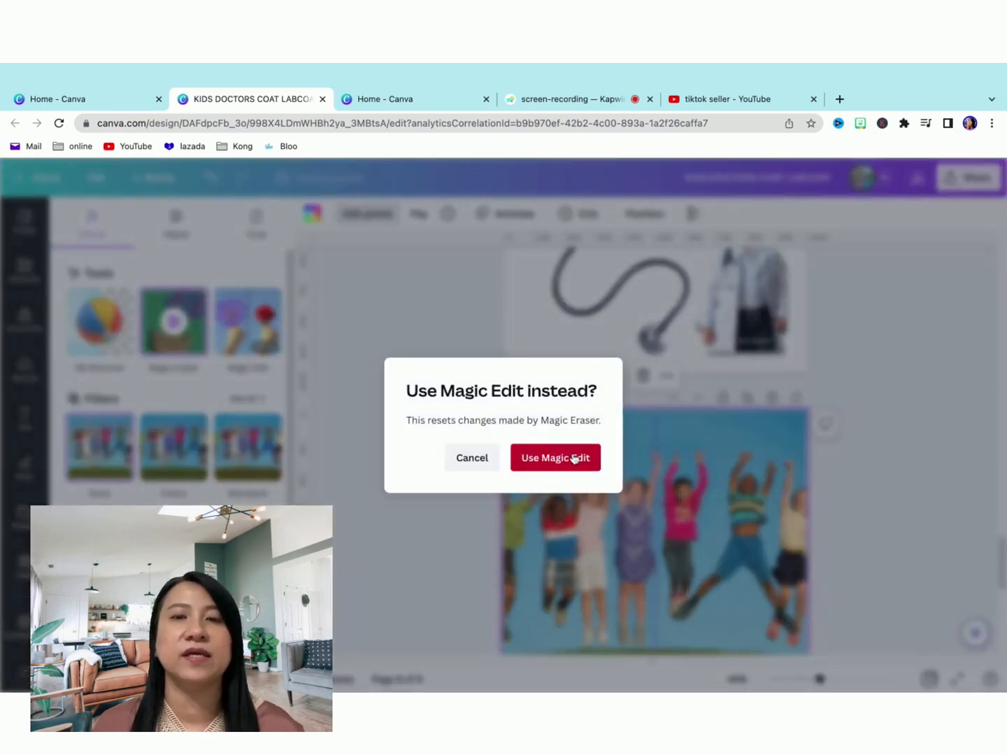
click(555, 457)
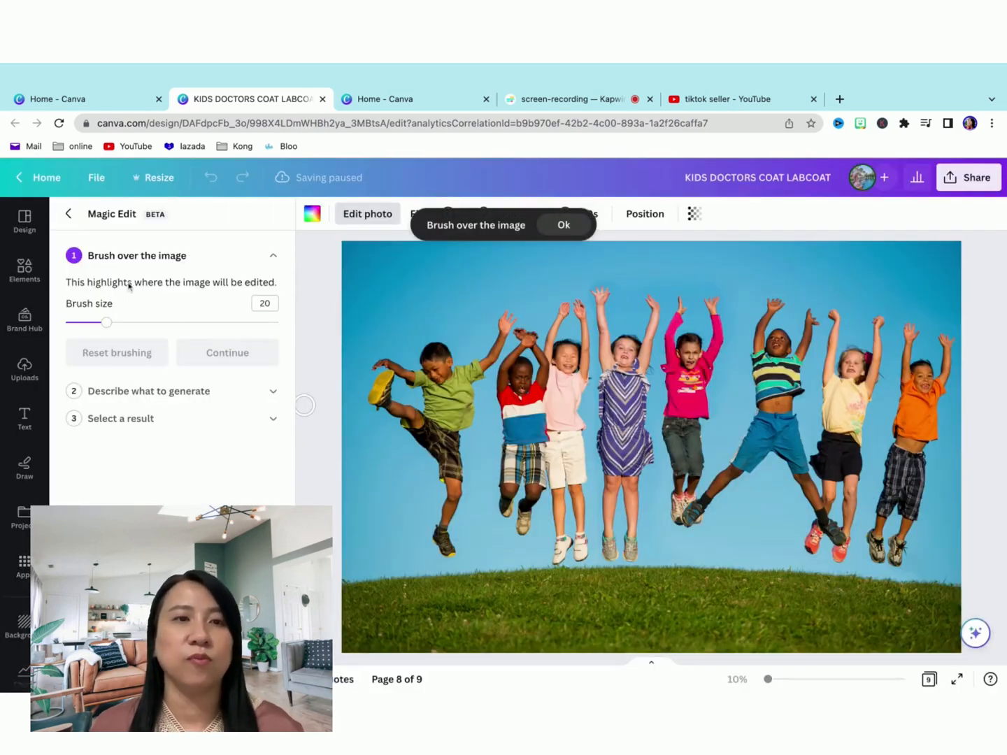
mouse_move(858, 335)
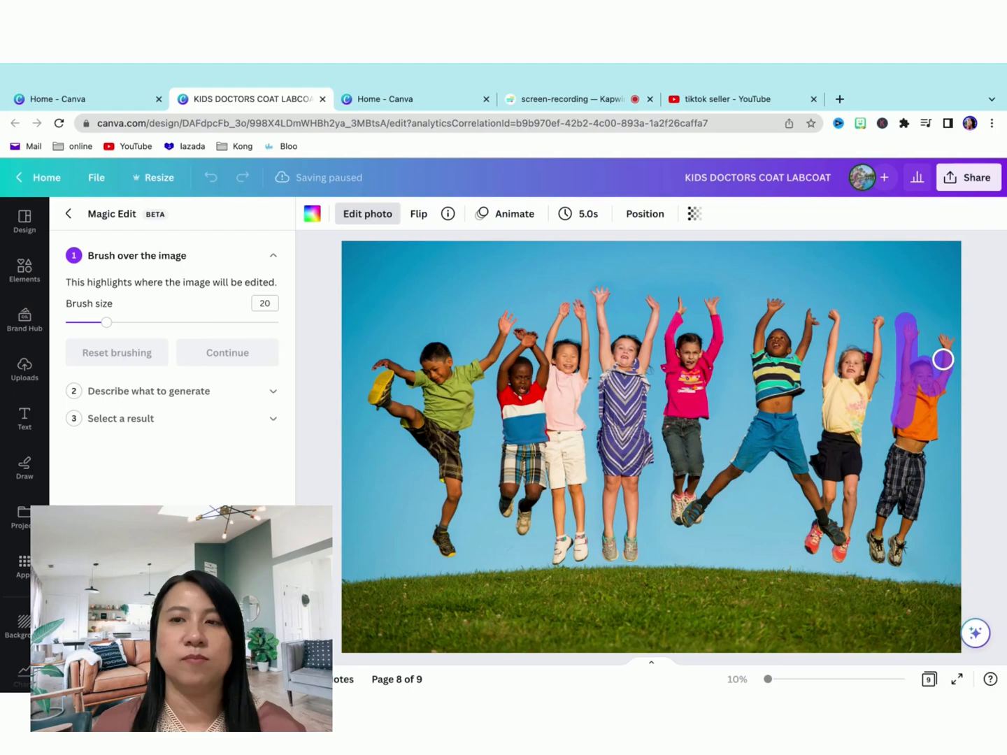
drag(943, 358, 906, 431)
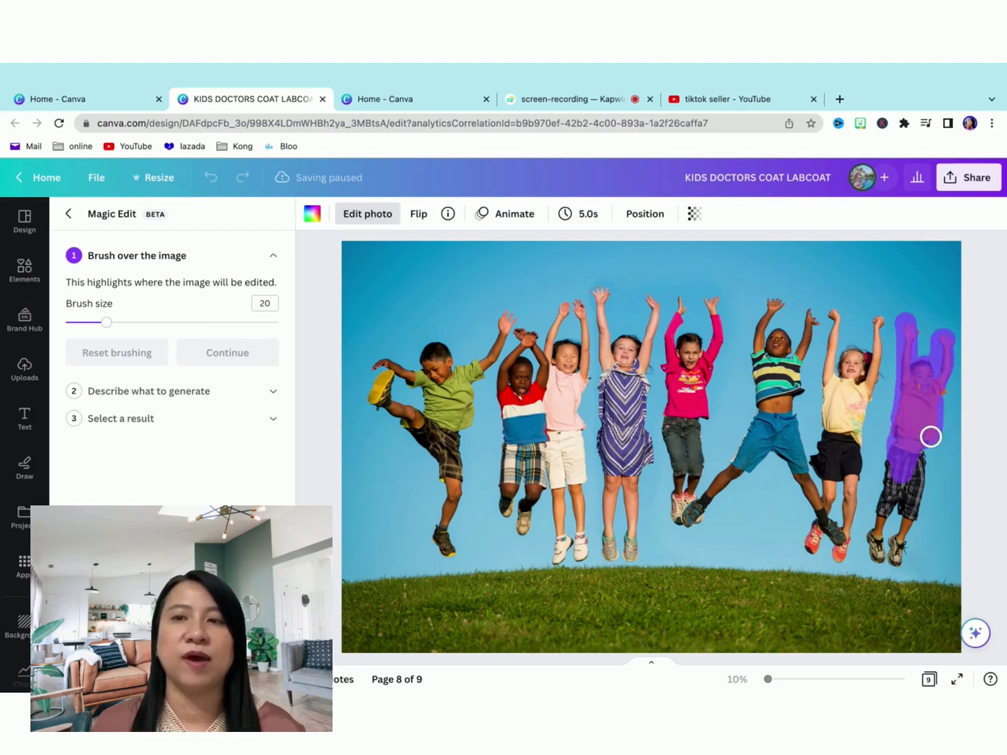
drag(930, 436, 882, 523)
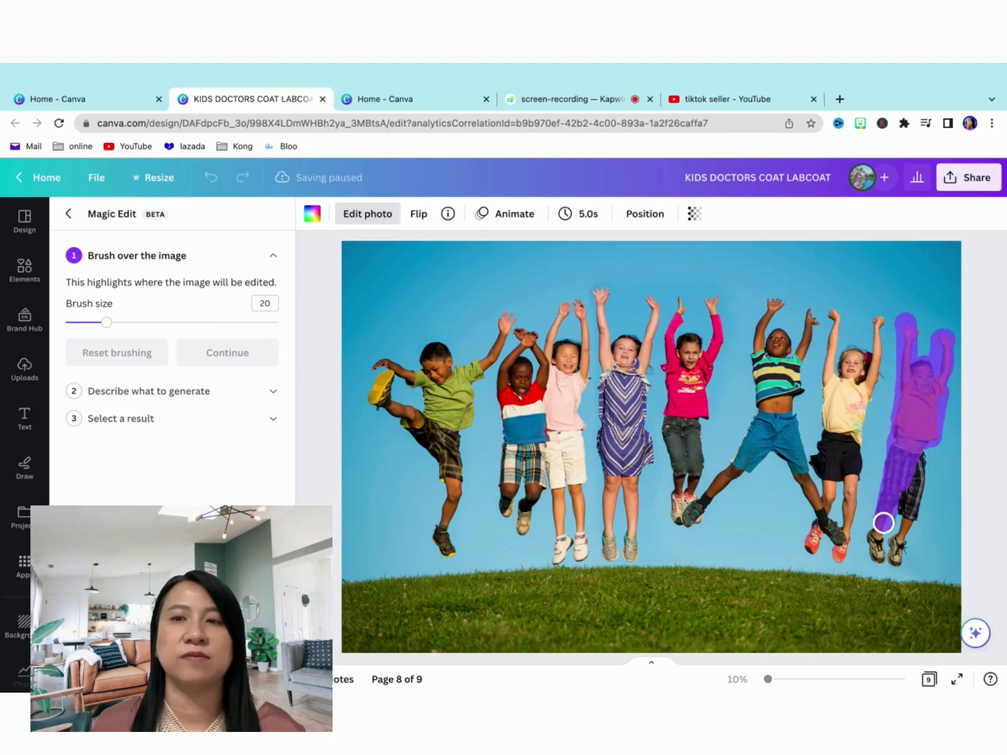
drag(883, 523, 900, 523)
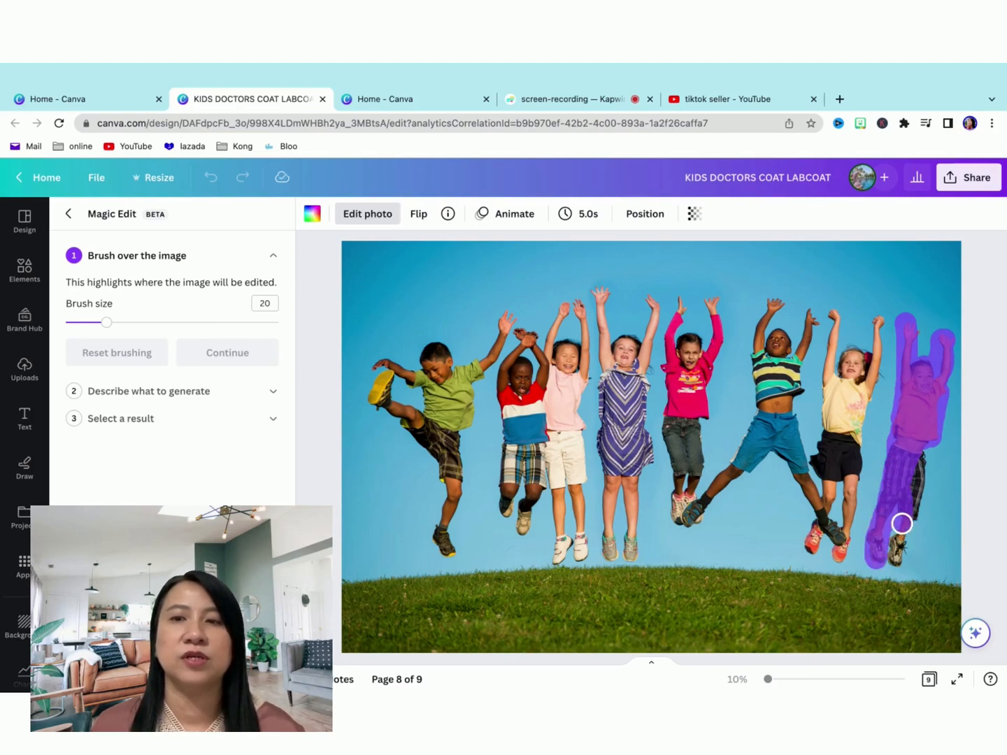
drag(901, 523, 912, 513)
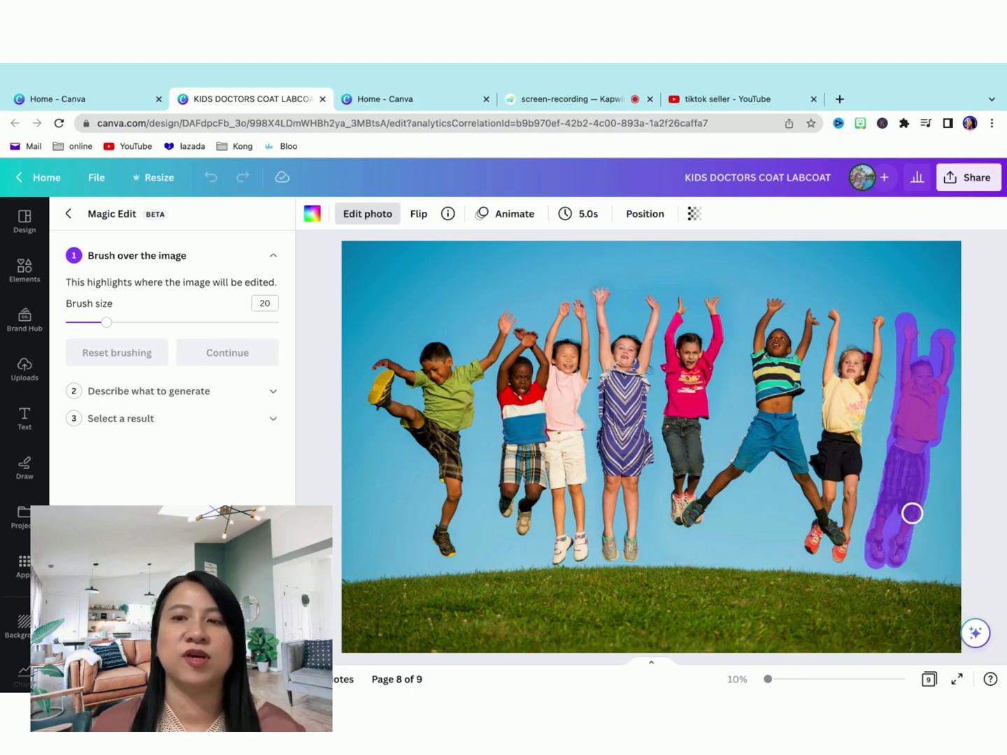
click(226, 352)
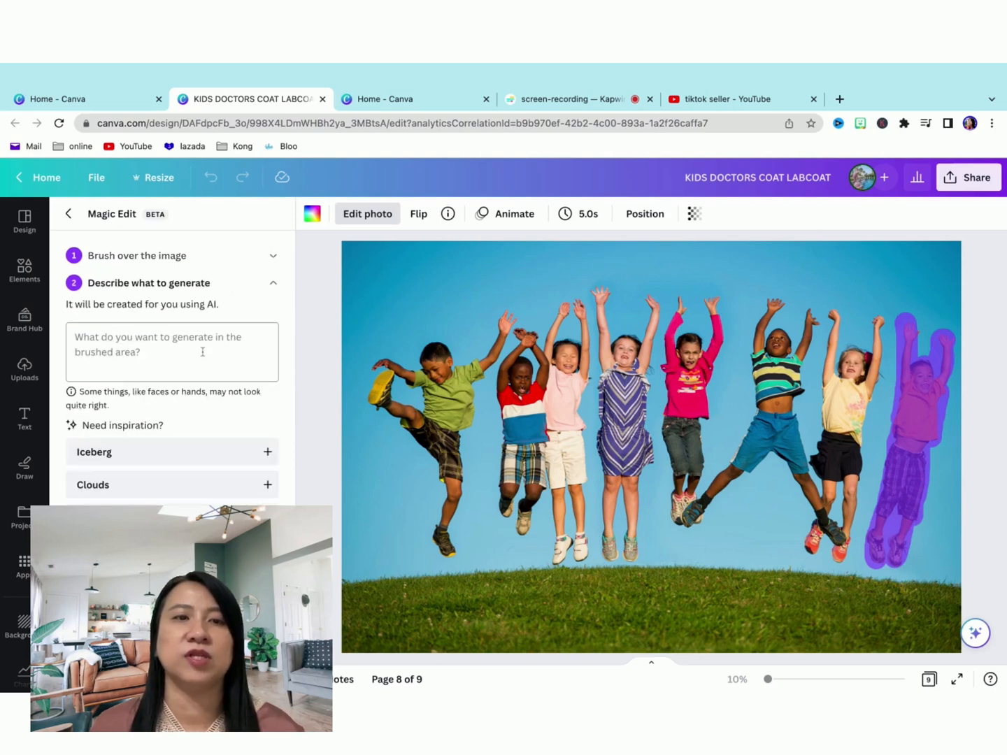
- Enter the prompt 'fill the space with a jumping kangaroo' for Magic Edit to generate
click(170, 352)
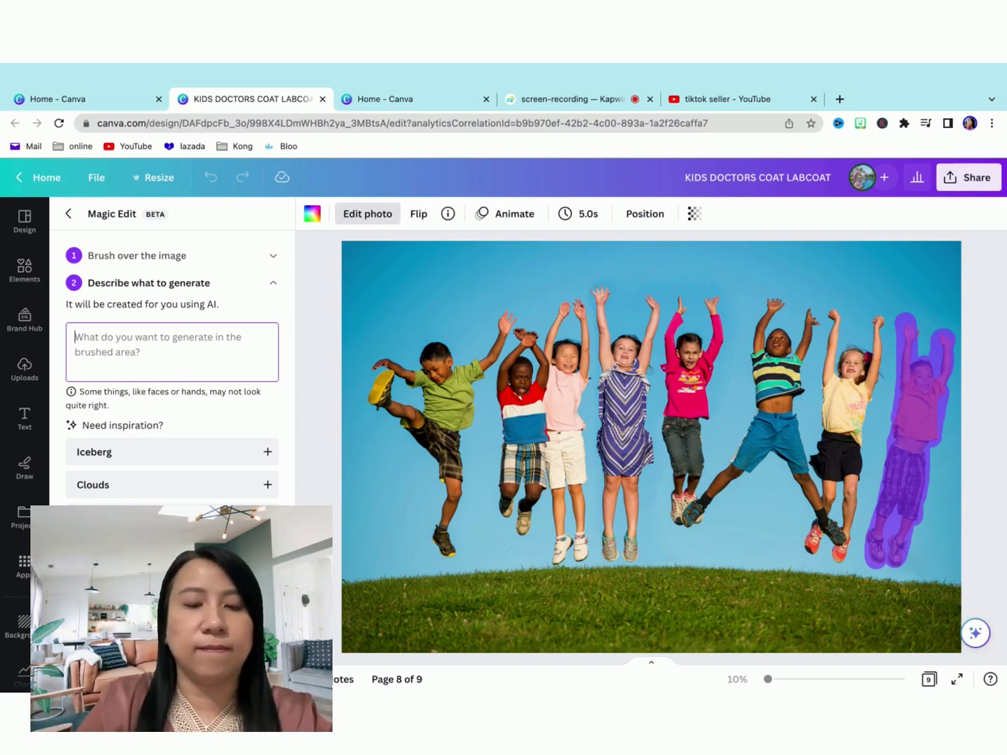
text(fill the space)
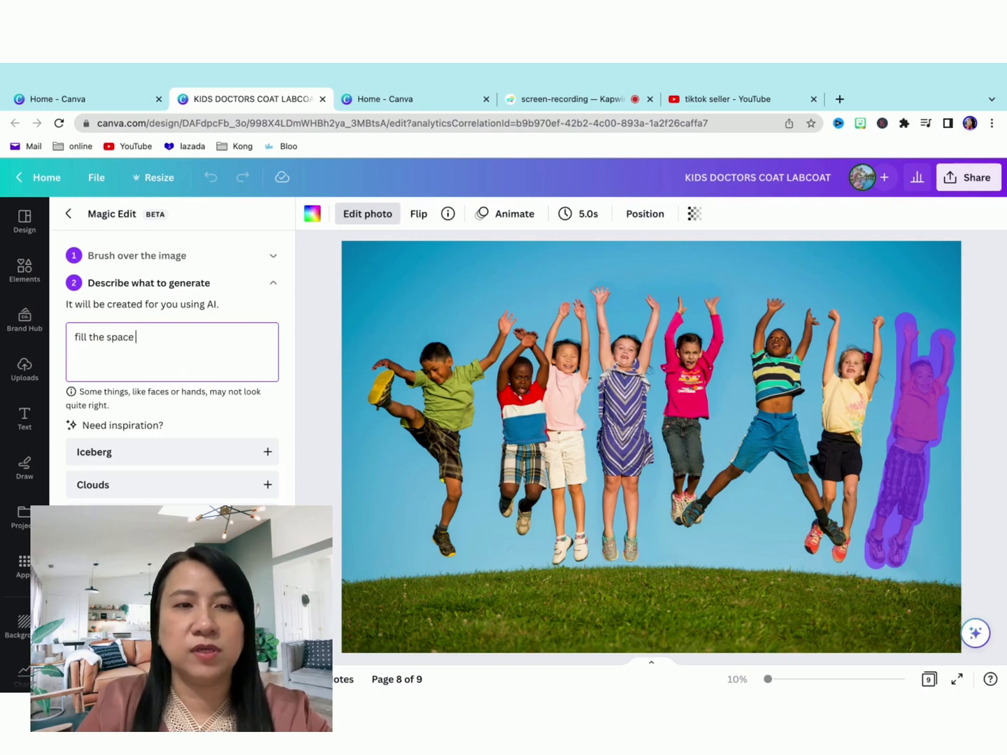
text(with a)
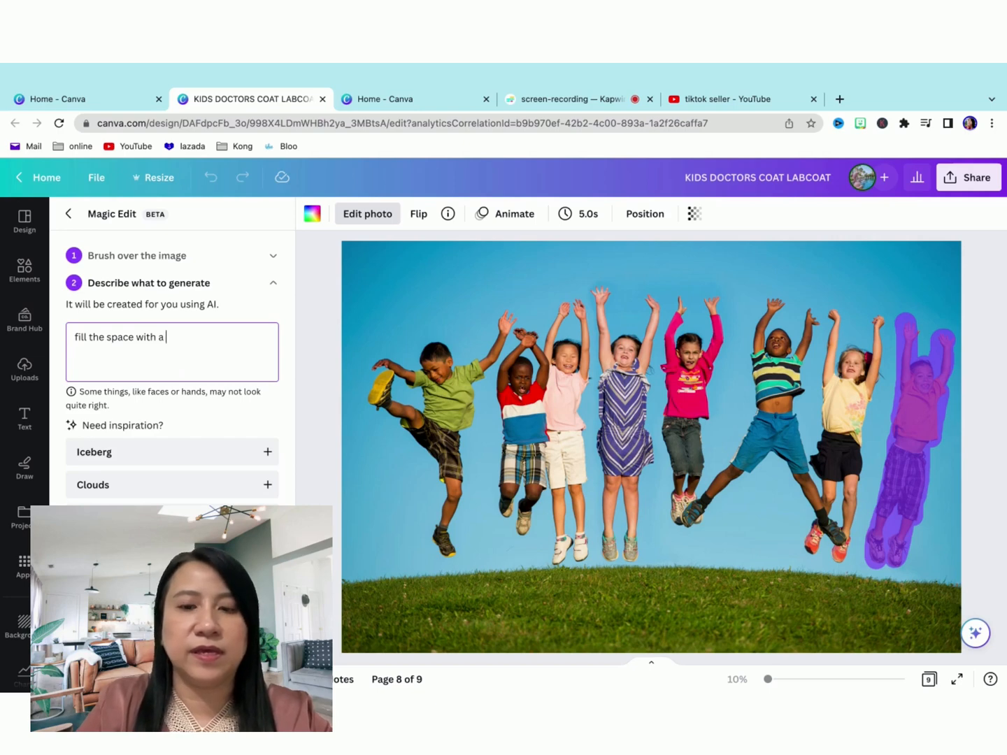
text(jumping)
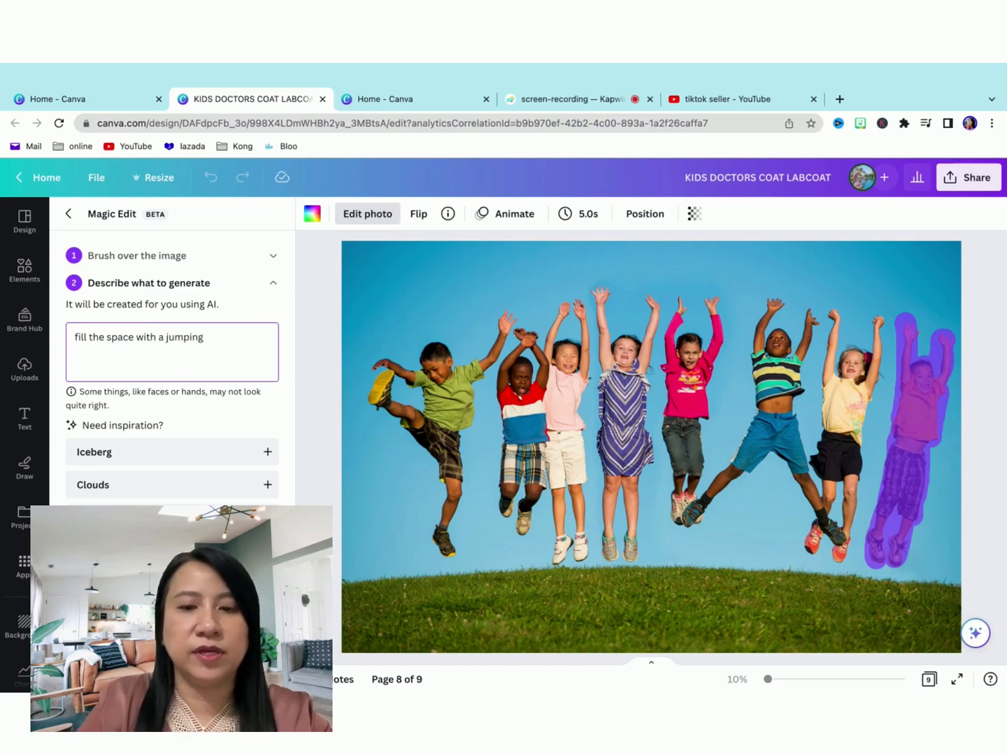
text(kangaroo)
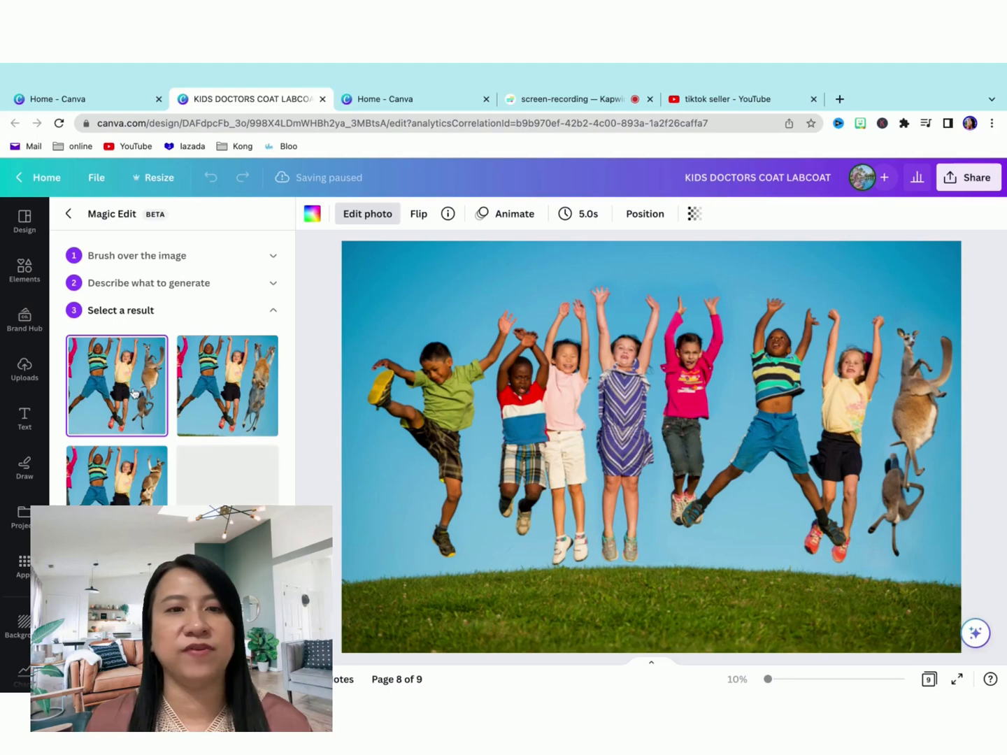
- Preview the three generated kangaroo results, then request a fresh batch
click(226, 386)
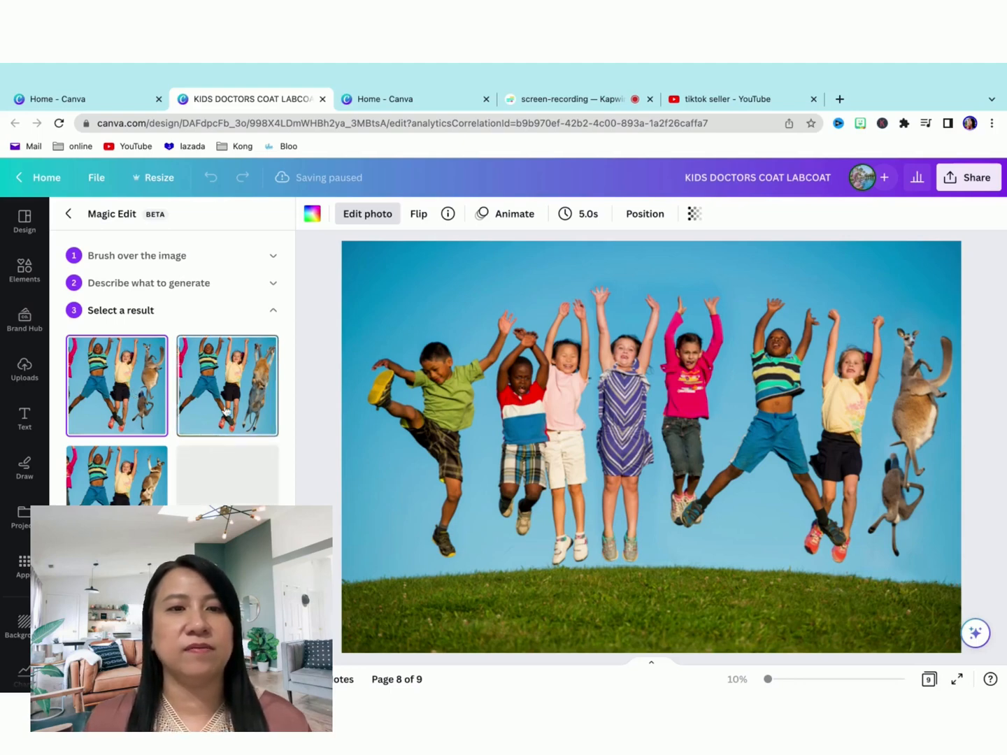
click(227, 386)
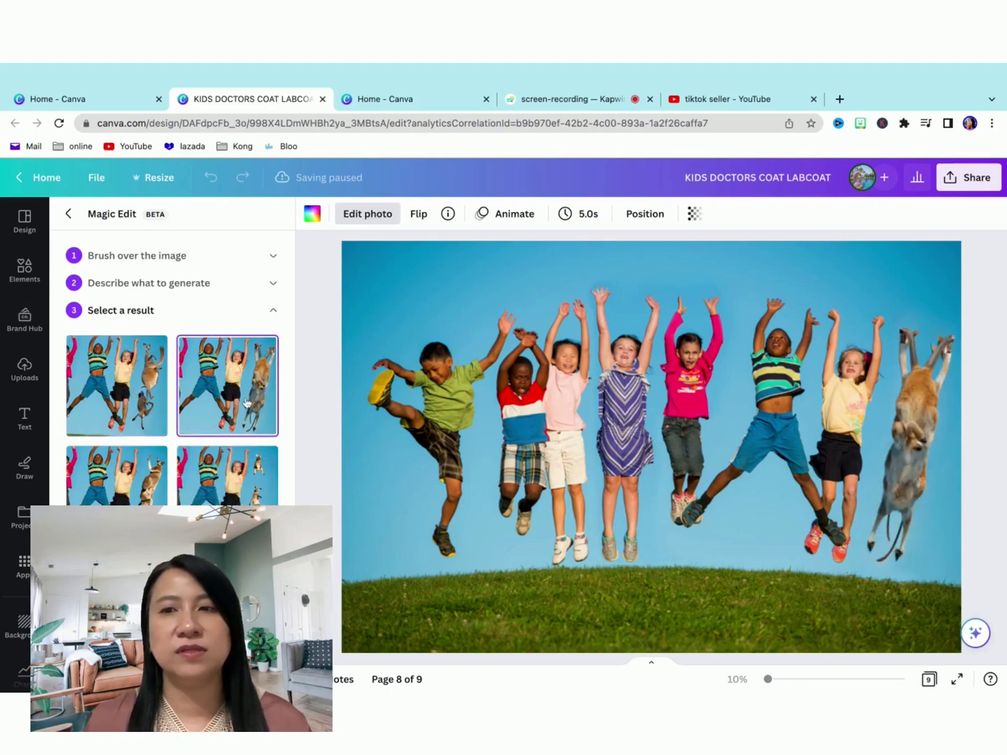
click(116, 476)
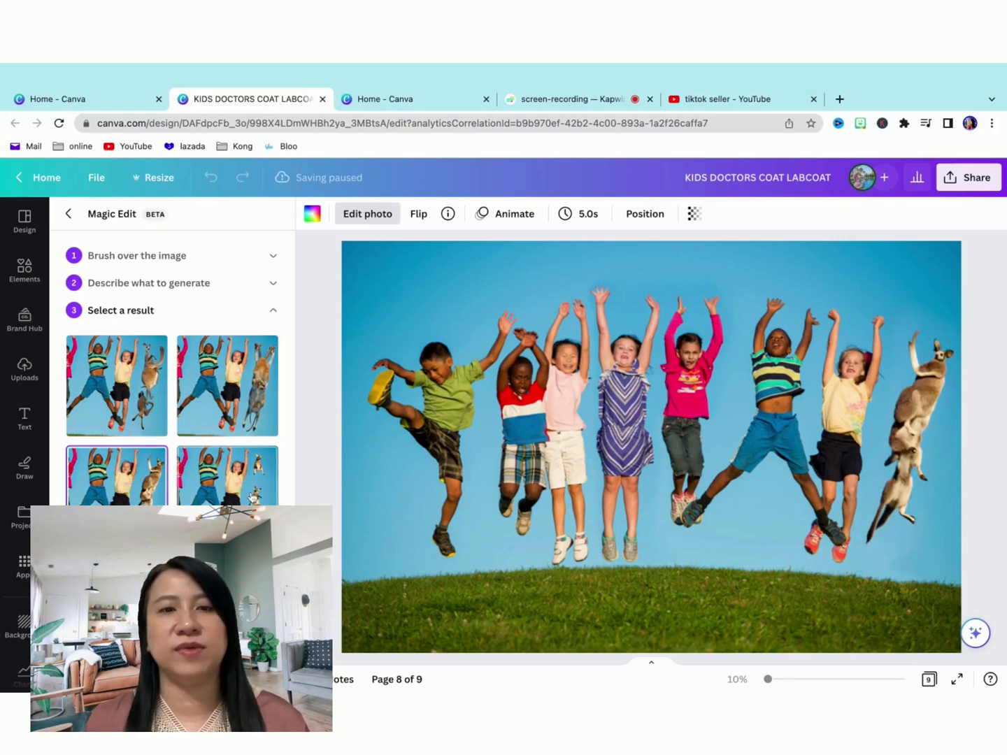
click(227, 476)
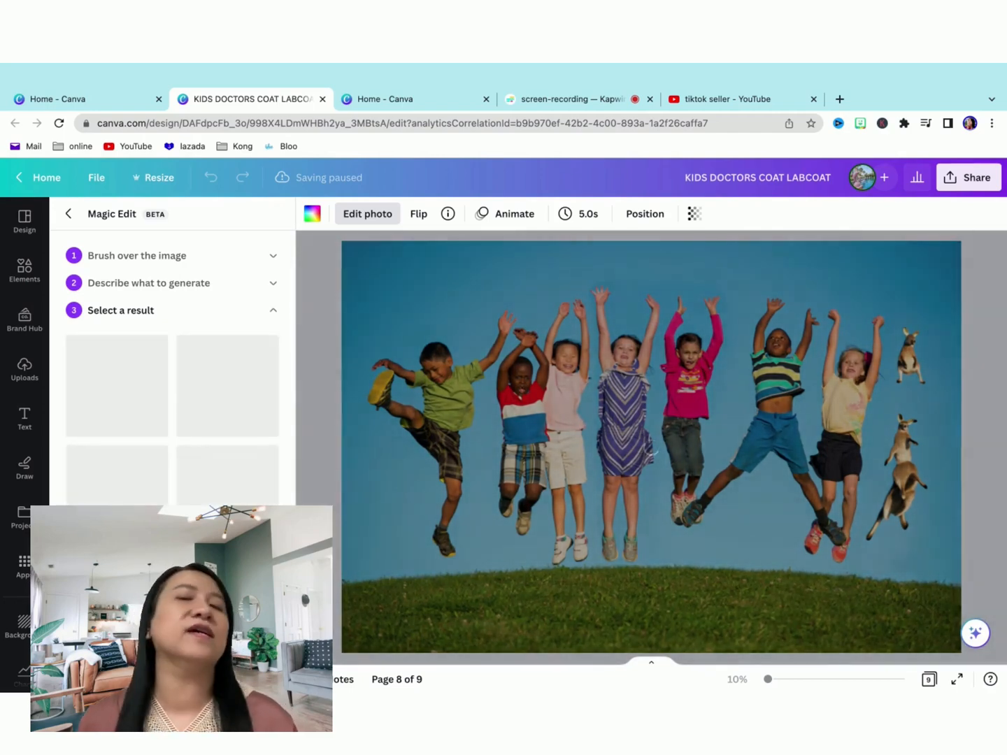
- Compare the new results and keep the version with two leaping kangaroos
click(116, 386)
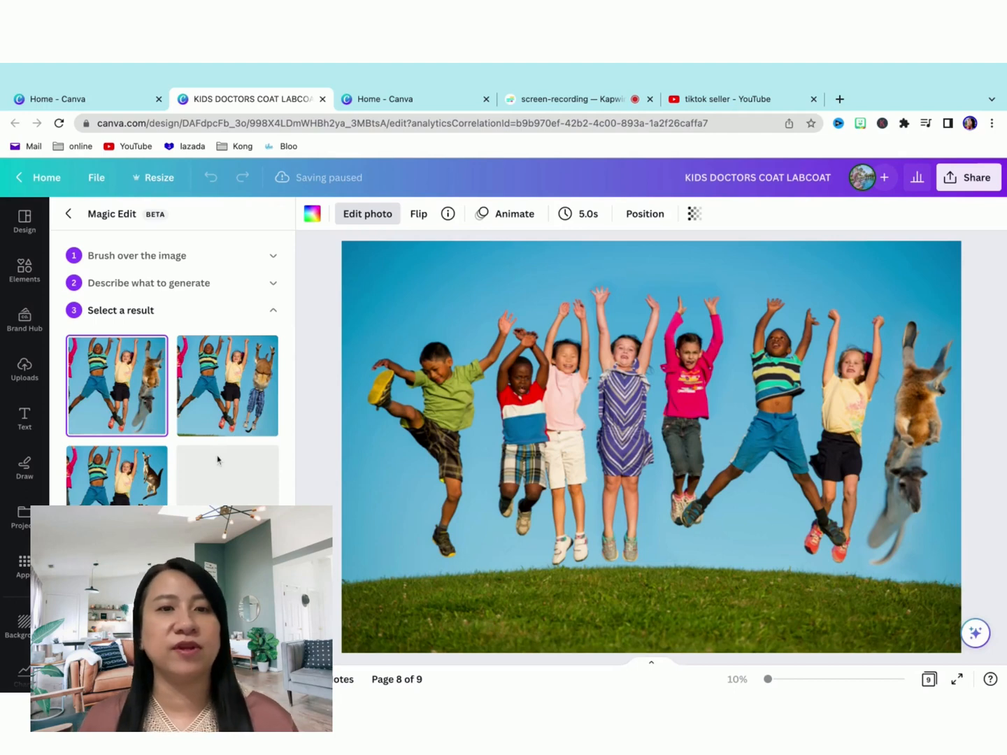
click(116, 476)
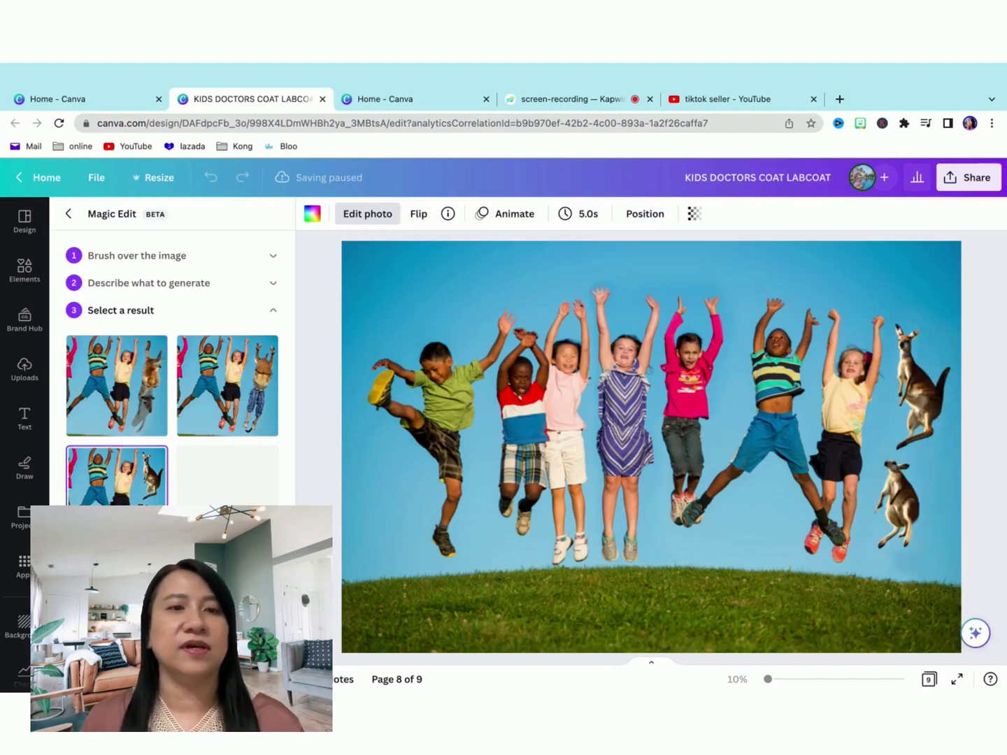
click(227, 386)
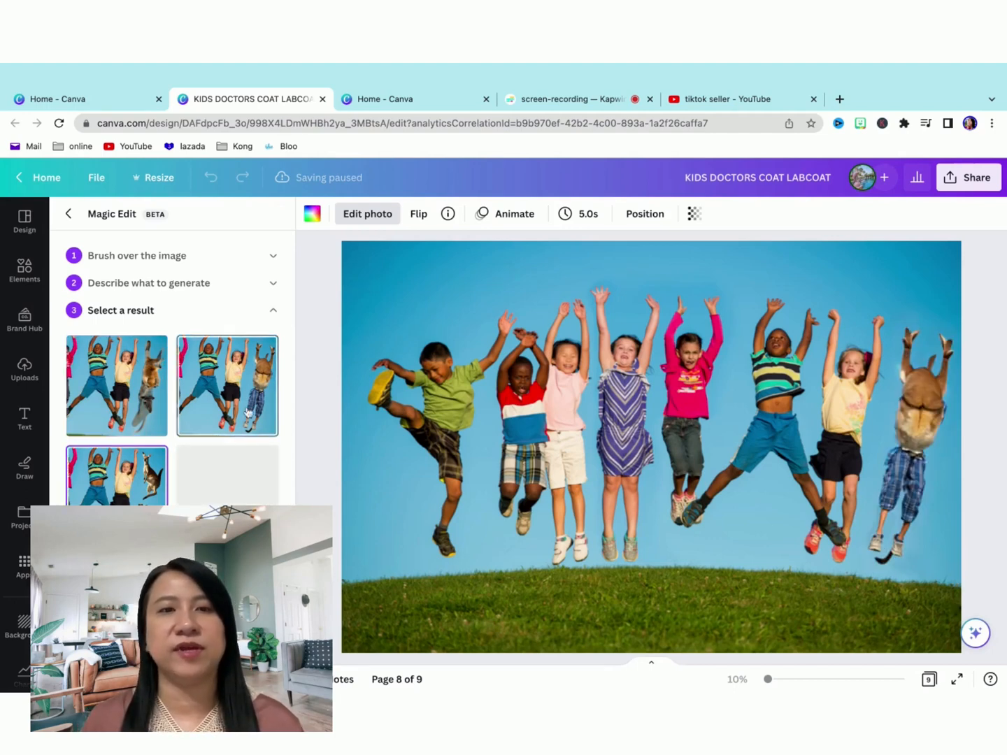
click(116, 386)
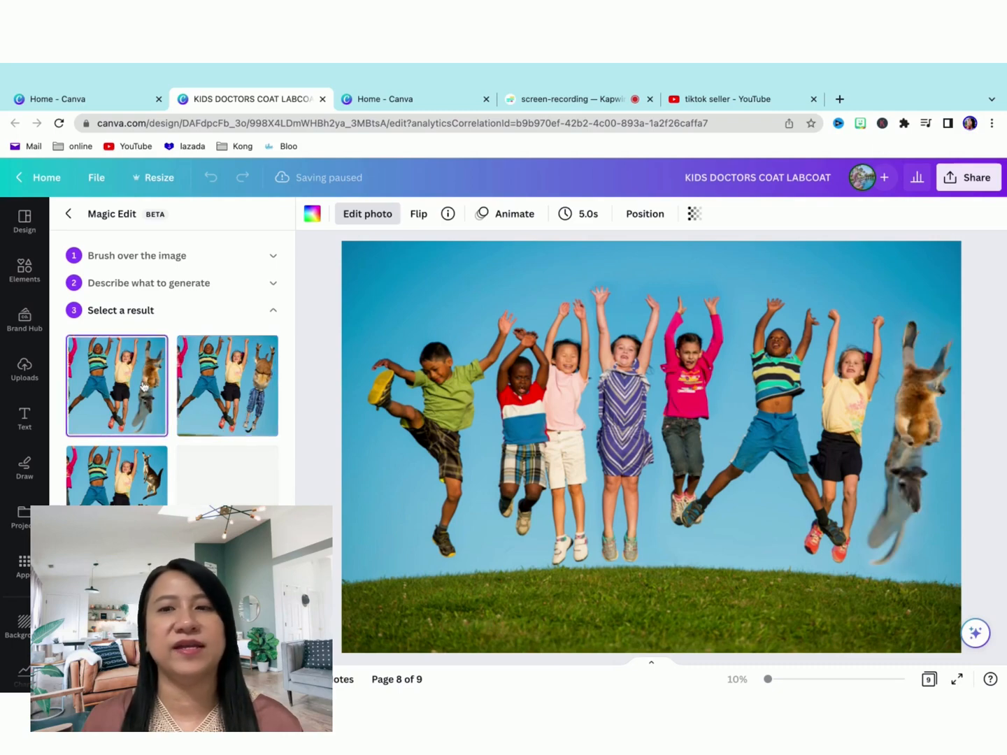
click(116, 479)
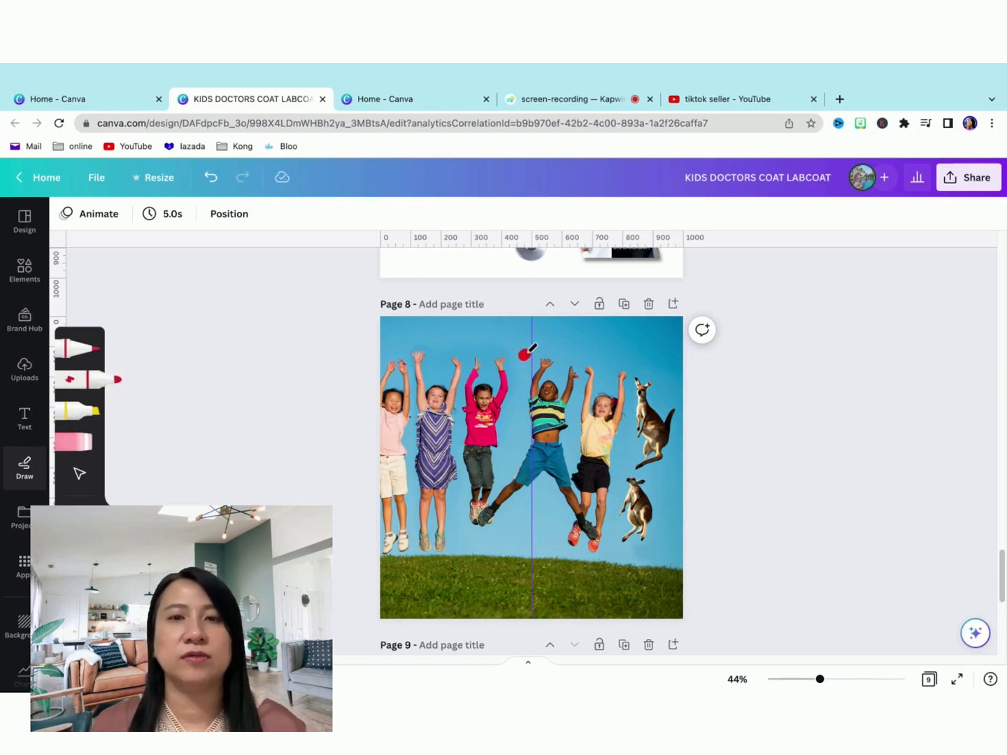
- Draw red squiggles across the photo's top, then pick the pink highlighter
drag(530, 350, 507, 420)
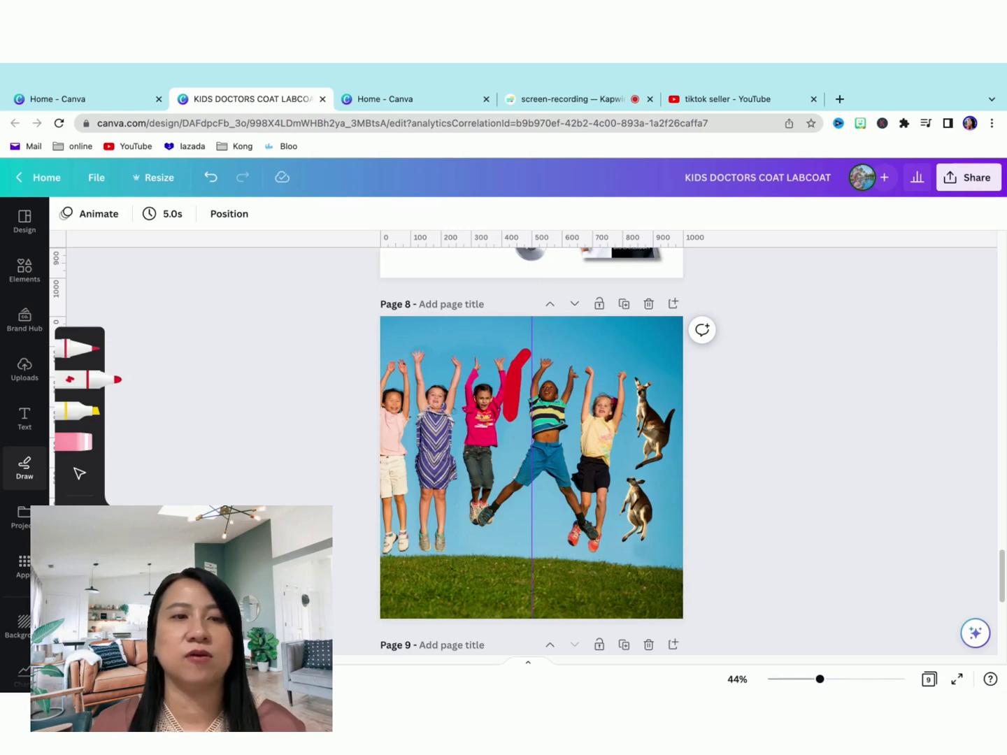
drag(448, 339, 532, 343)
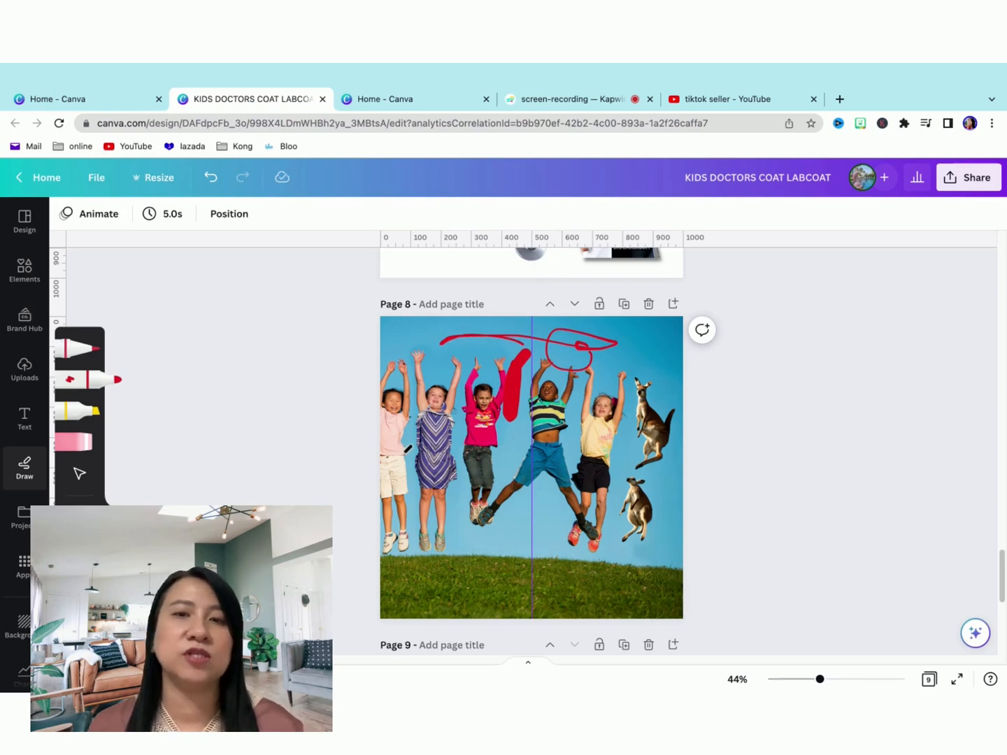
mouse_move(142, 389)
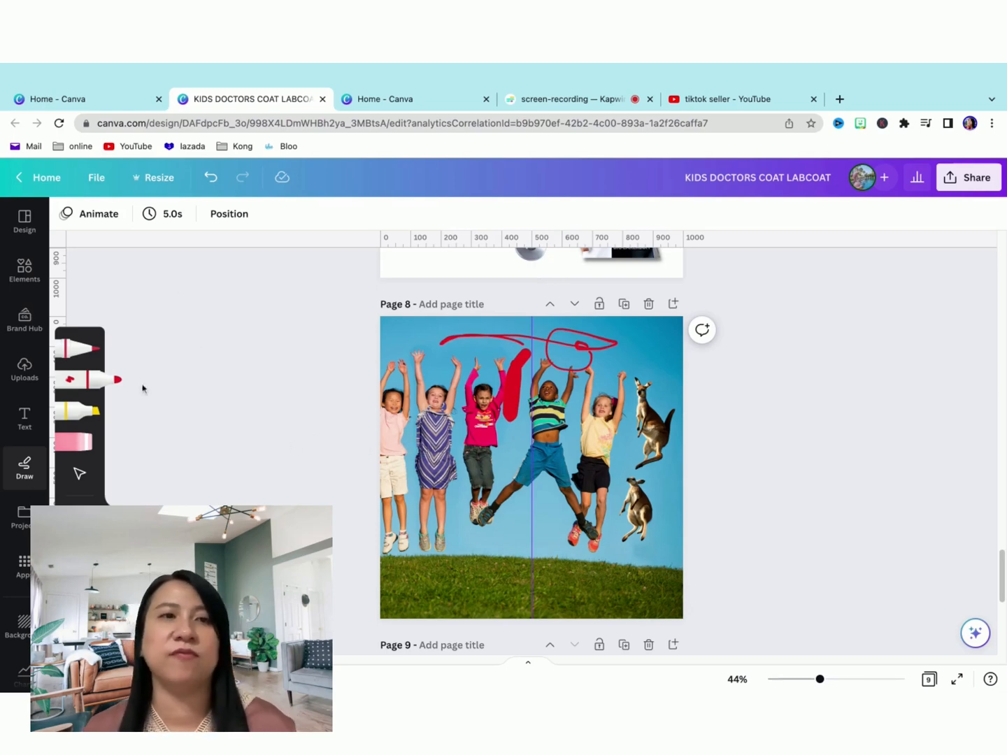
click(78, 442)
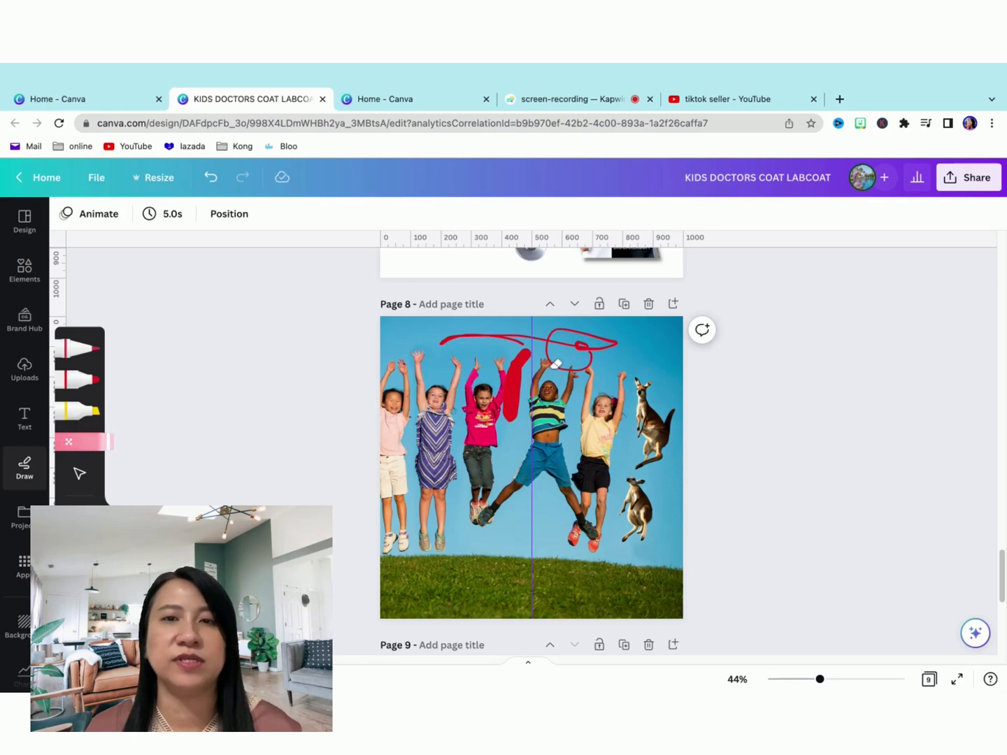